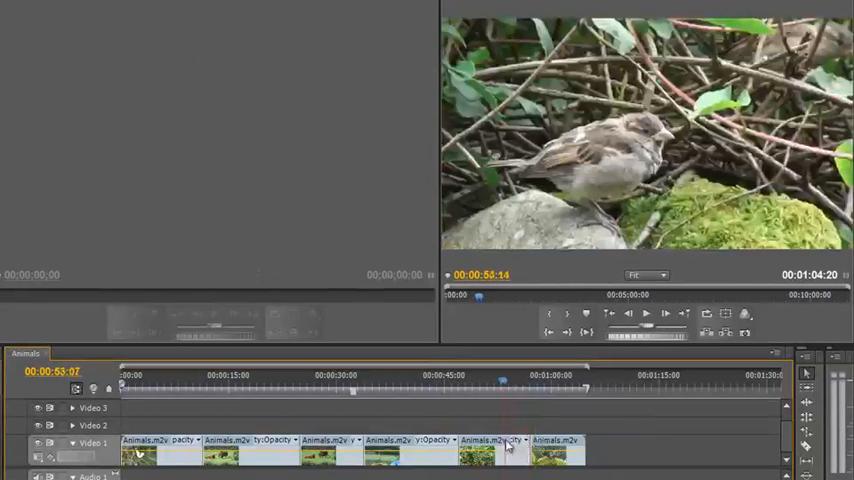
Step: Load Animals.m2v into the Source Monitor and scrub to the thistle shot
click(385, 383)
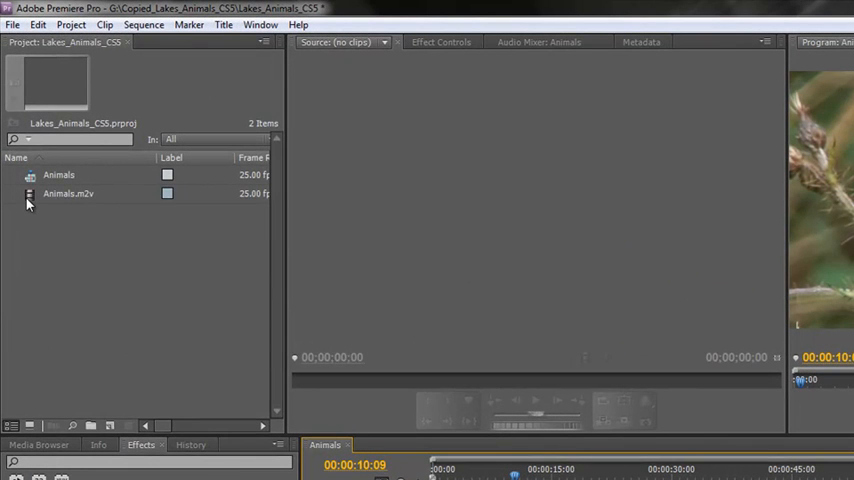
double_click(68, 193)
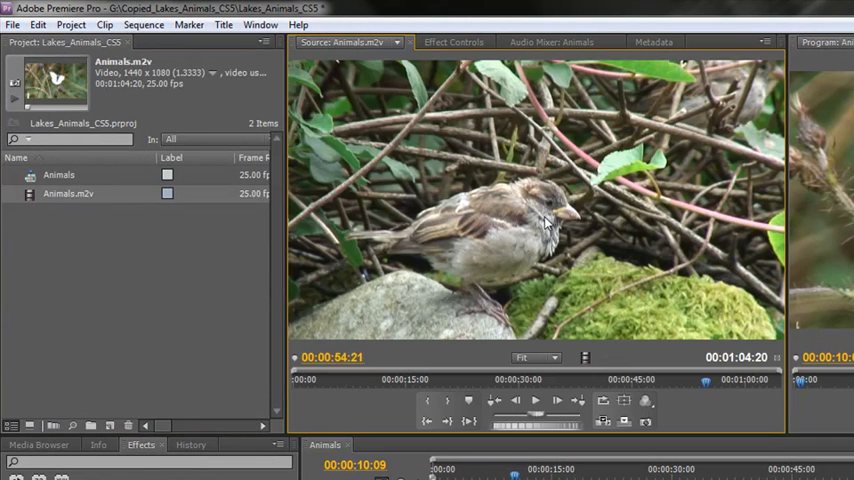
drag(705, 379, 695, 385)
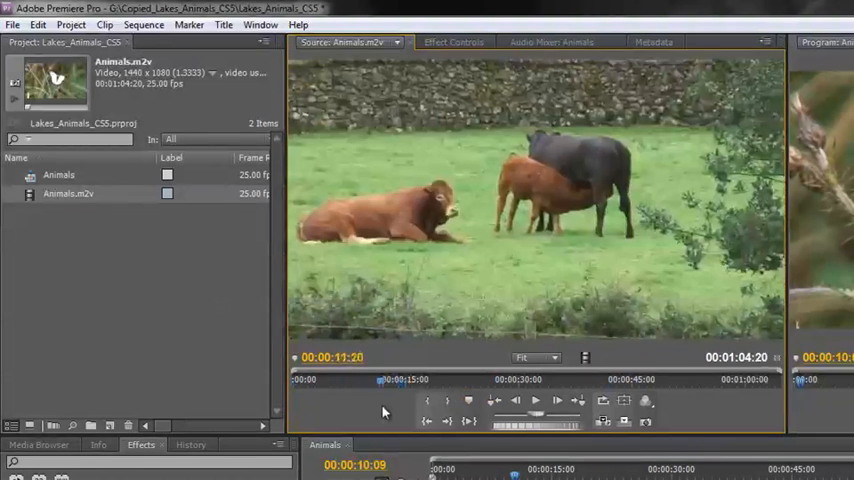
click(447, 400)
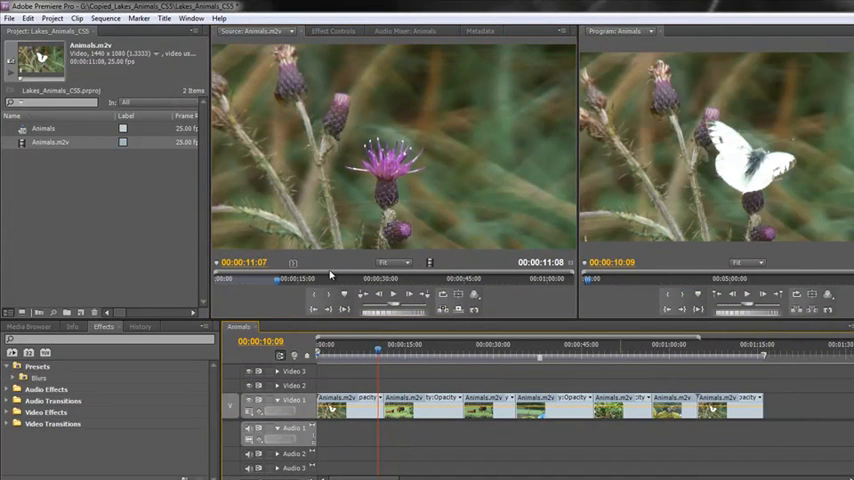
mouse_move(785, 211)
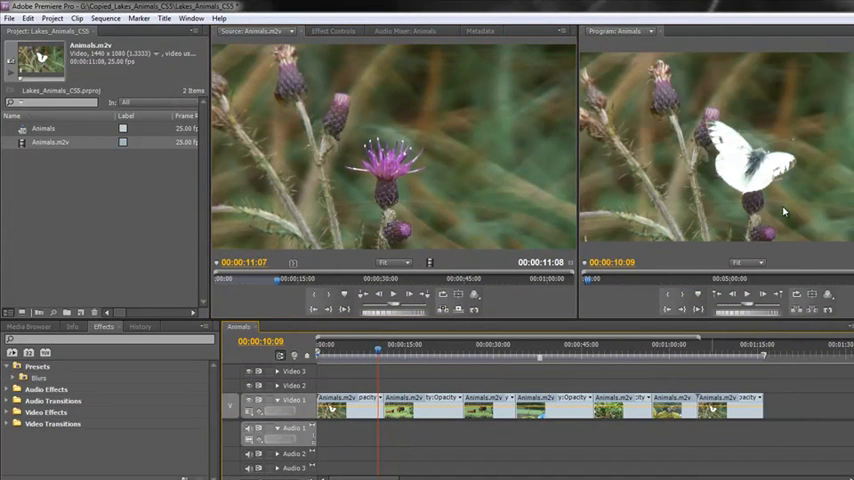
mouse_move(557, 197)
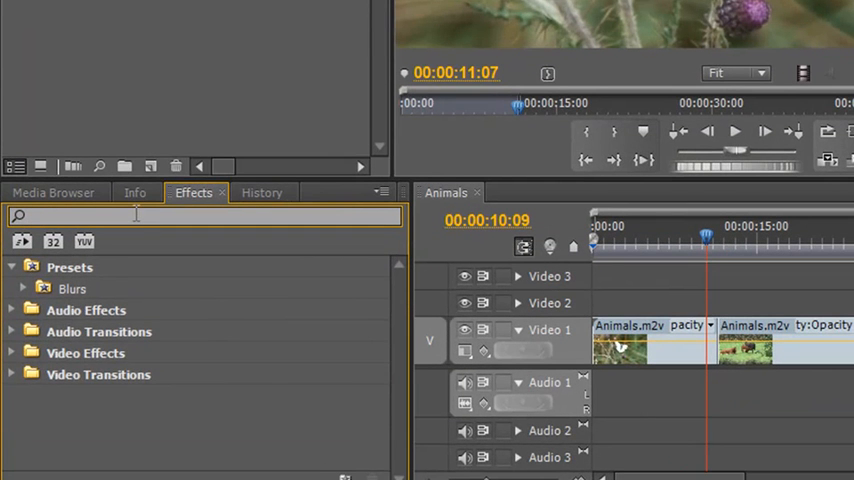
Step: Filter the Effects panel with 'fast' to show Fast Color Corrector
text(fa)
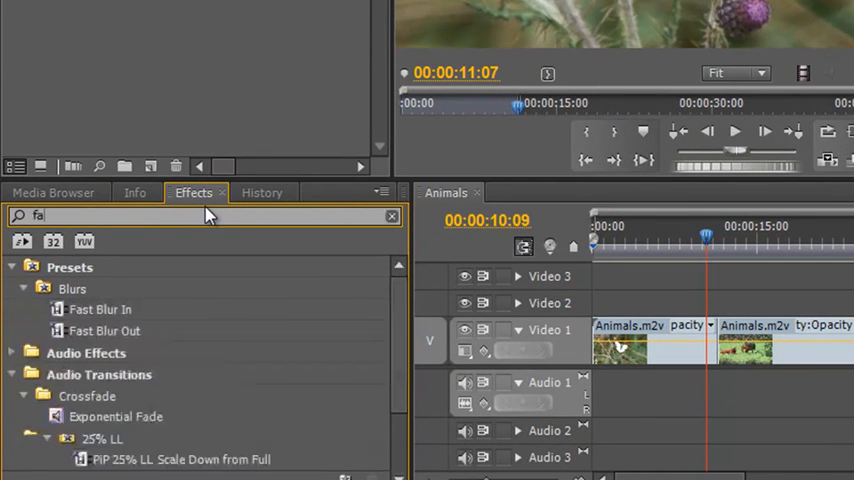
text(st)
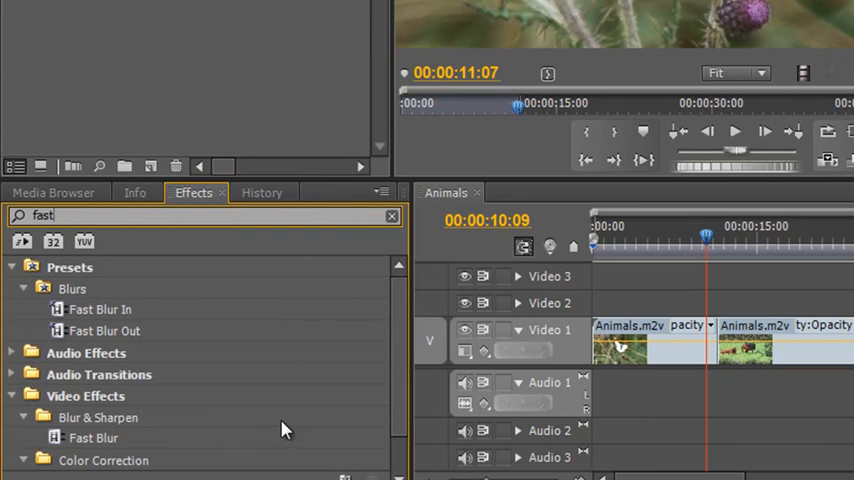
scroll(down, 3)
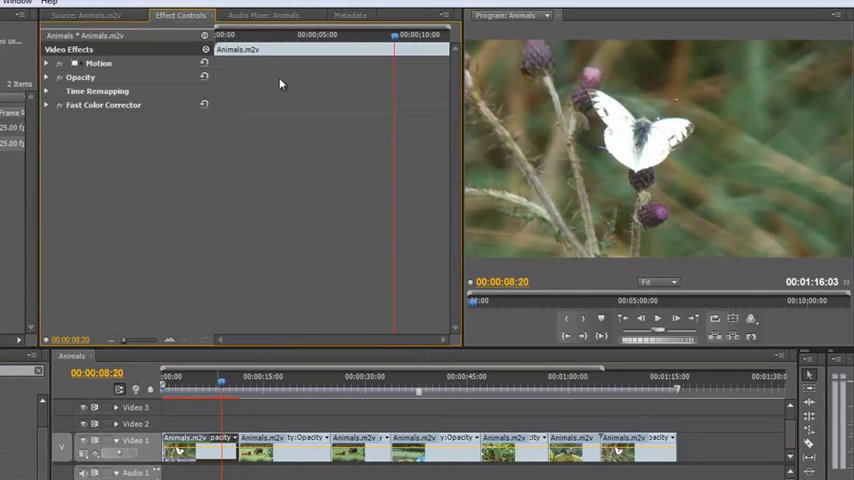
Step: Expand Fast Color Corrector in Effect Controls to reveal its hue wheel and input levels
click(46, 105)
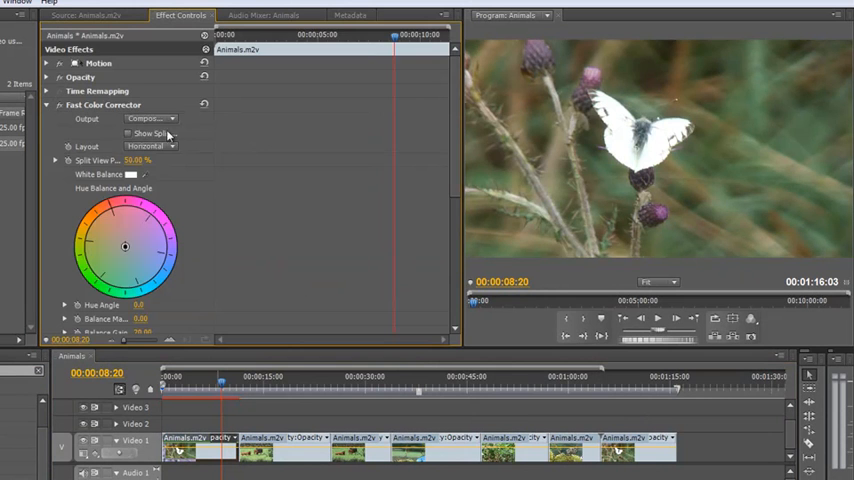
scroll(down, 3)
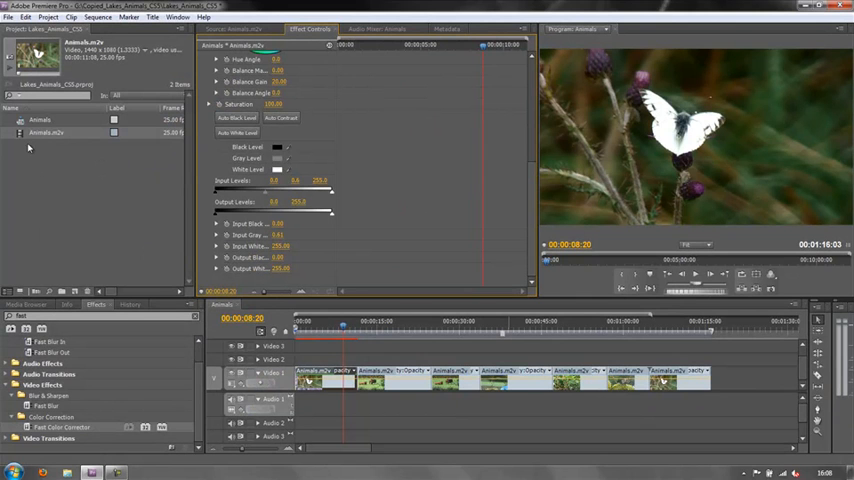
mouse_move(25, 140)
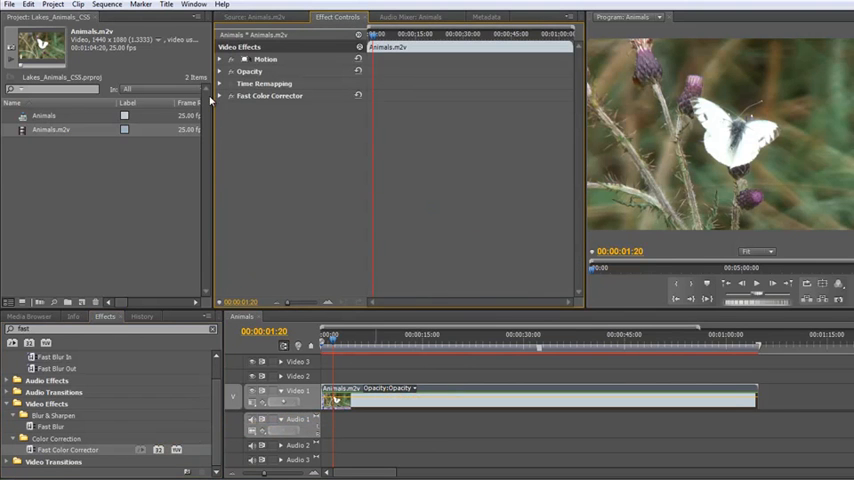
Step: Reveal the Fast Color Corrector settings showing input gray level 0.69
click(231, 95)
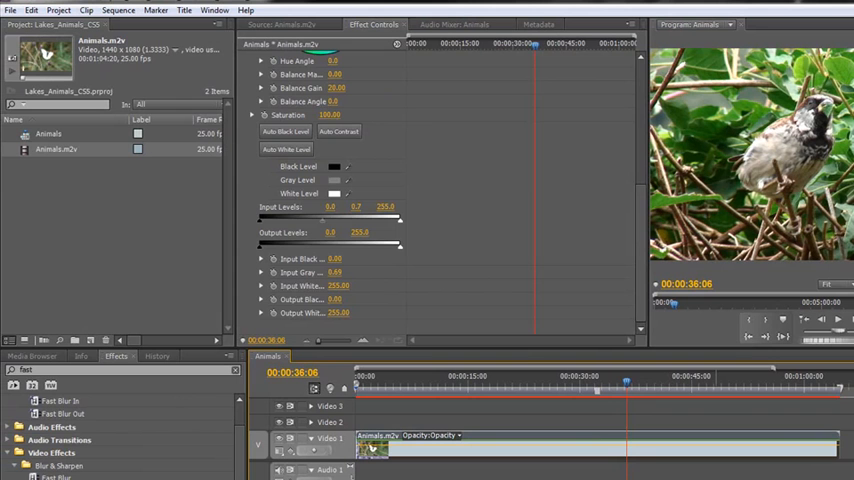
mouse_move(291, 24)
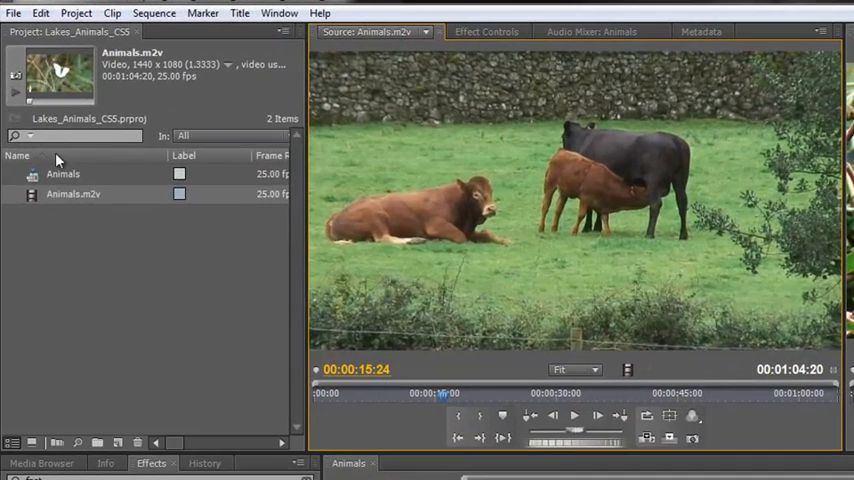
Step: Open the Animals sequence from the Project panel in the Source Monitor
click(62, 173)
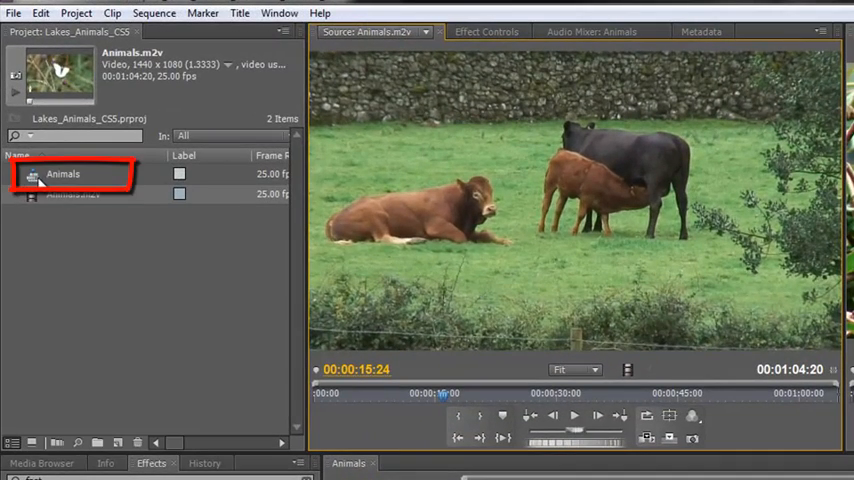
click(62, 173)
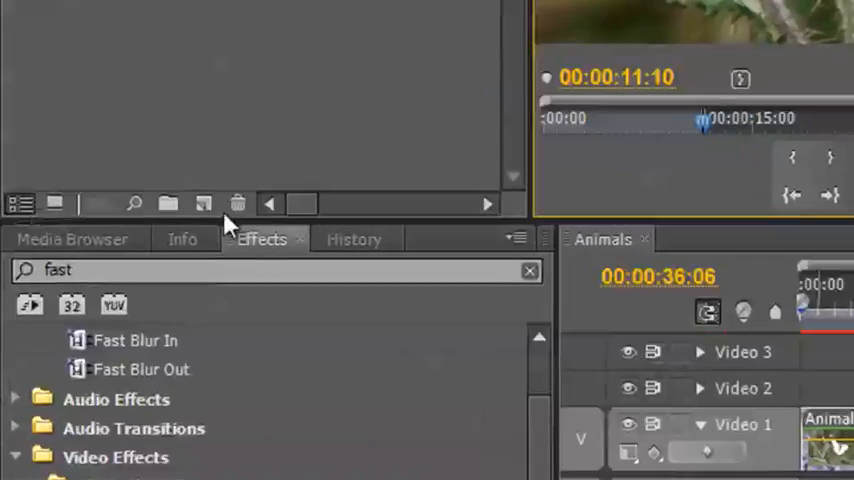
Step: Create a new HDV sequence named 'Main' from the Project panel
click(200, 205)
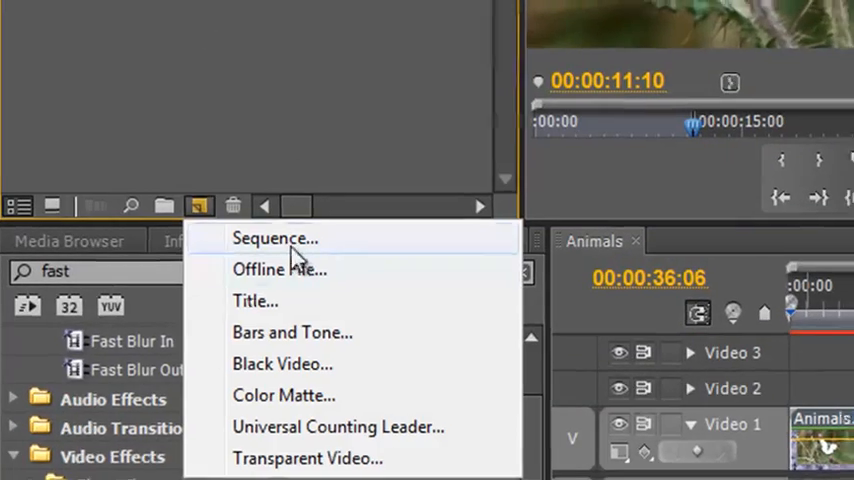
click(274, 238)
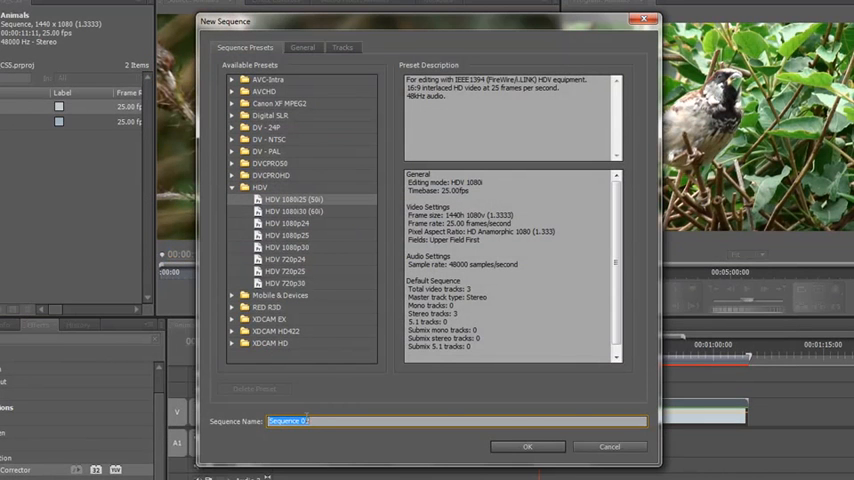
text(Main)
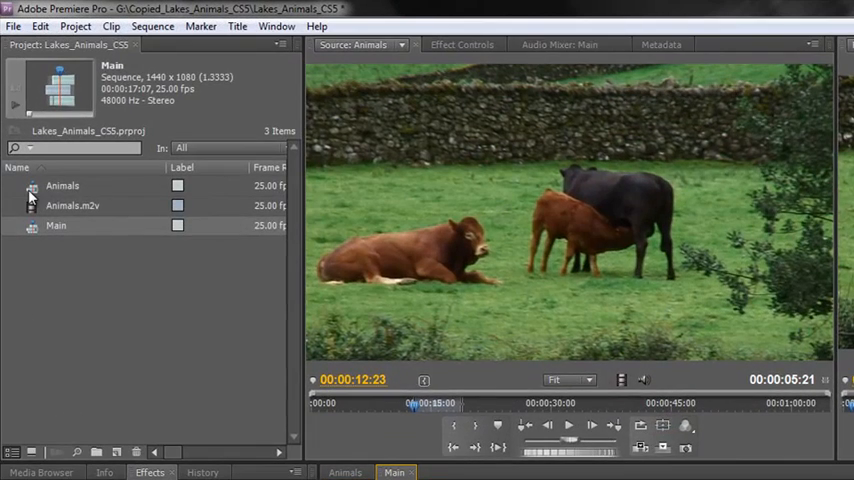
mouse_move(415, 148)
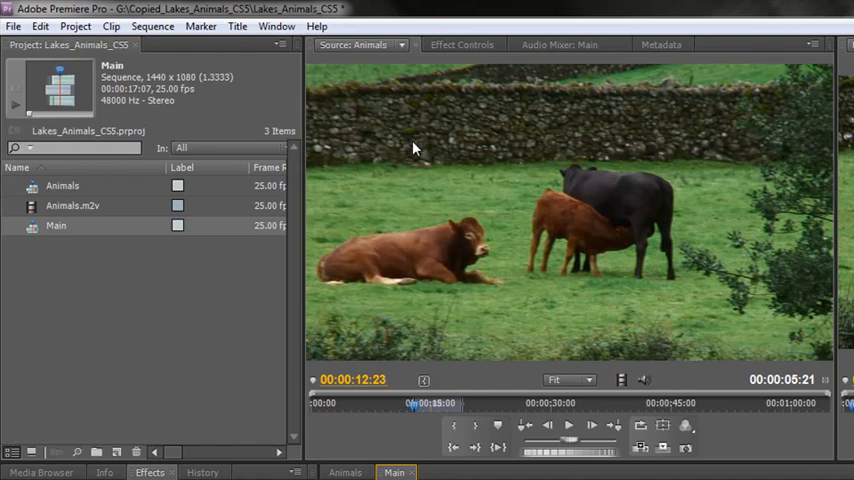
mouse_move(448, 211)
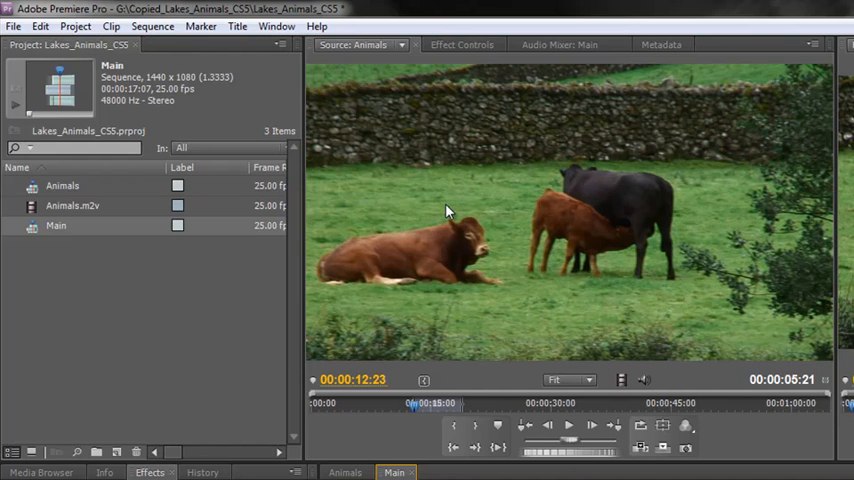